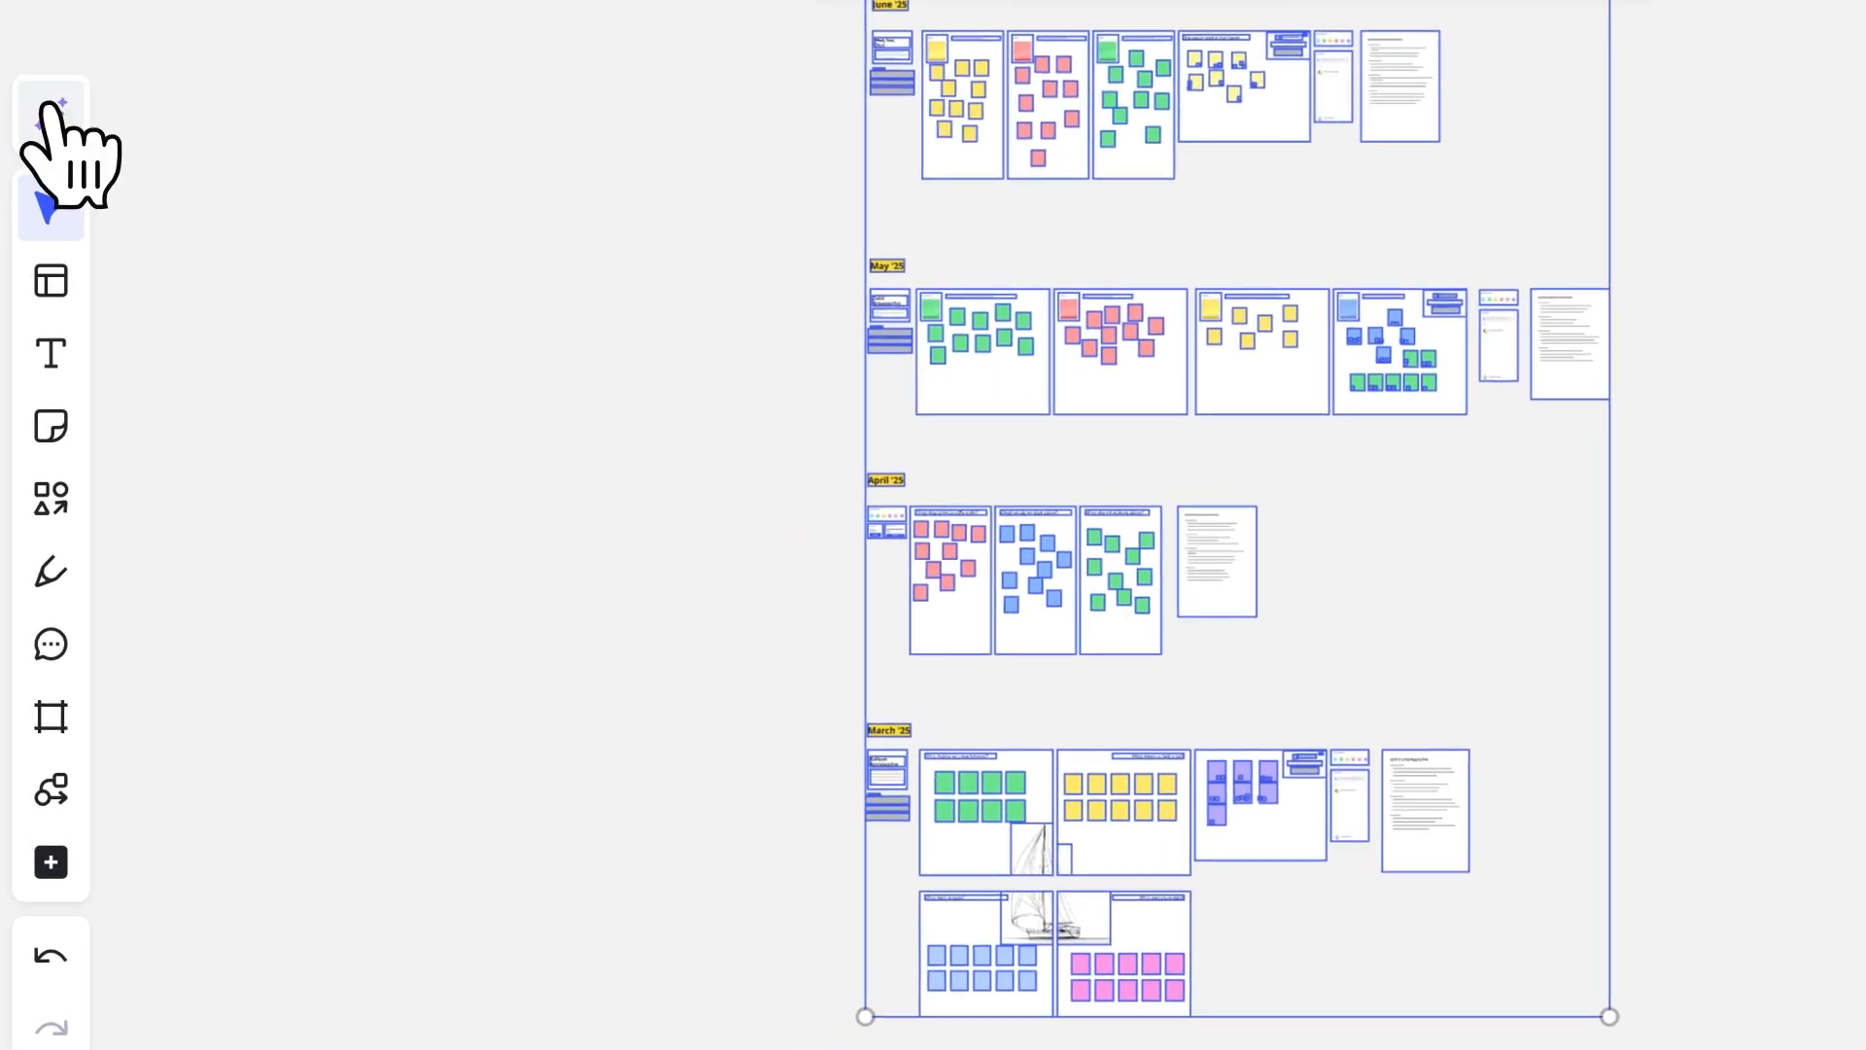
Start an AI-generated Doc using the 478 selected retrospective board objects as context.
left_click(51, 861)
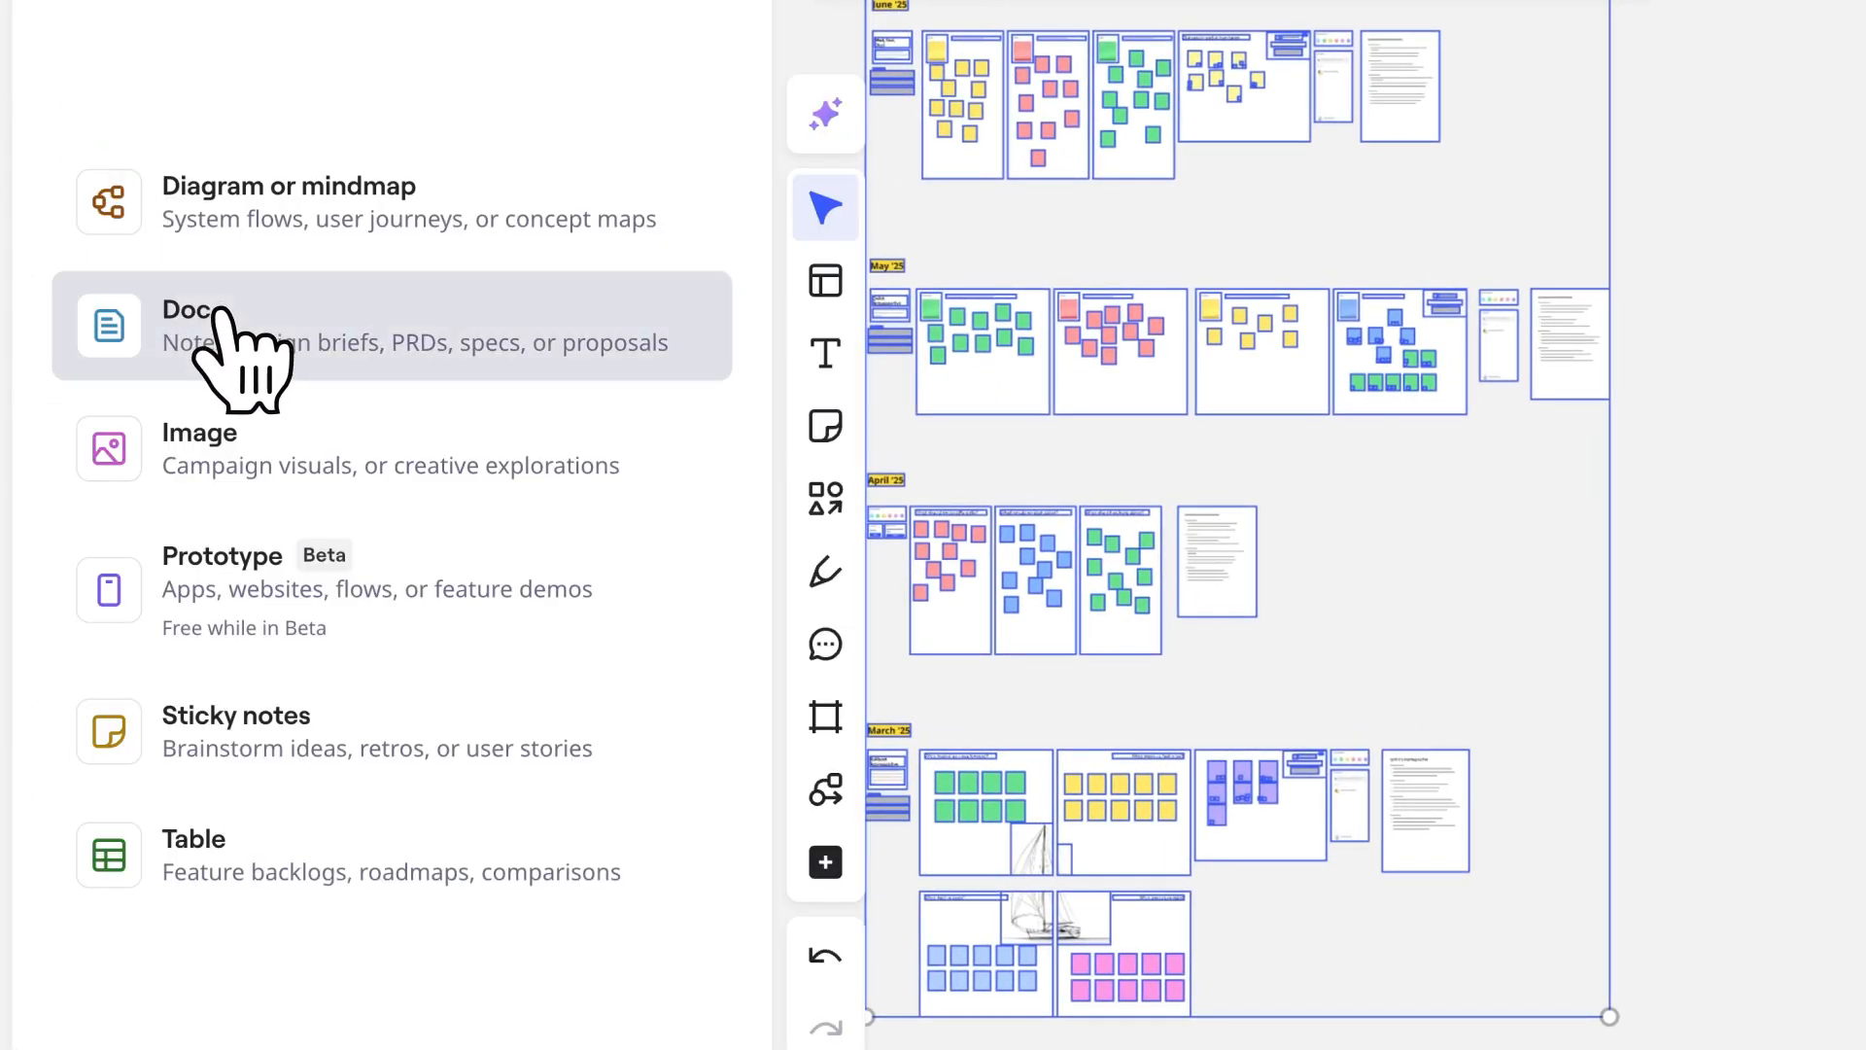
left_click(191, 325)
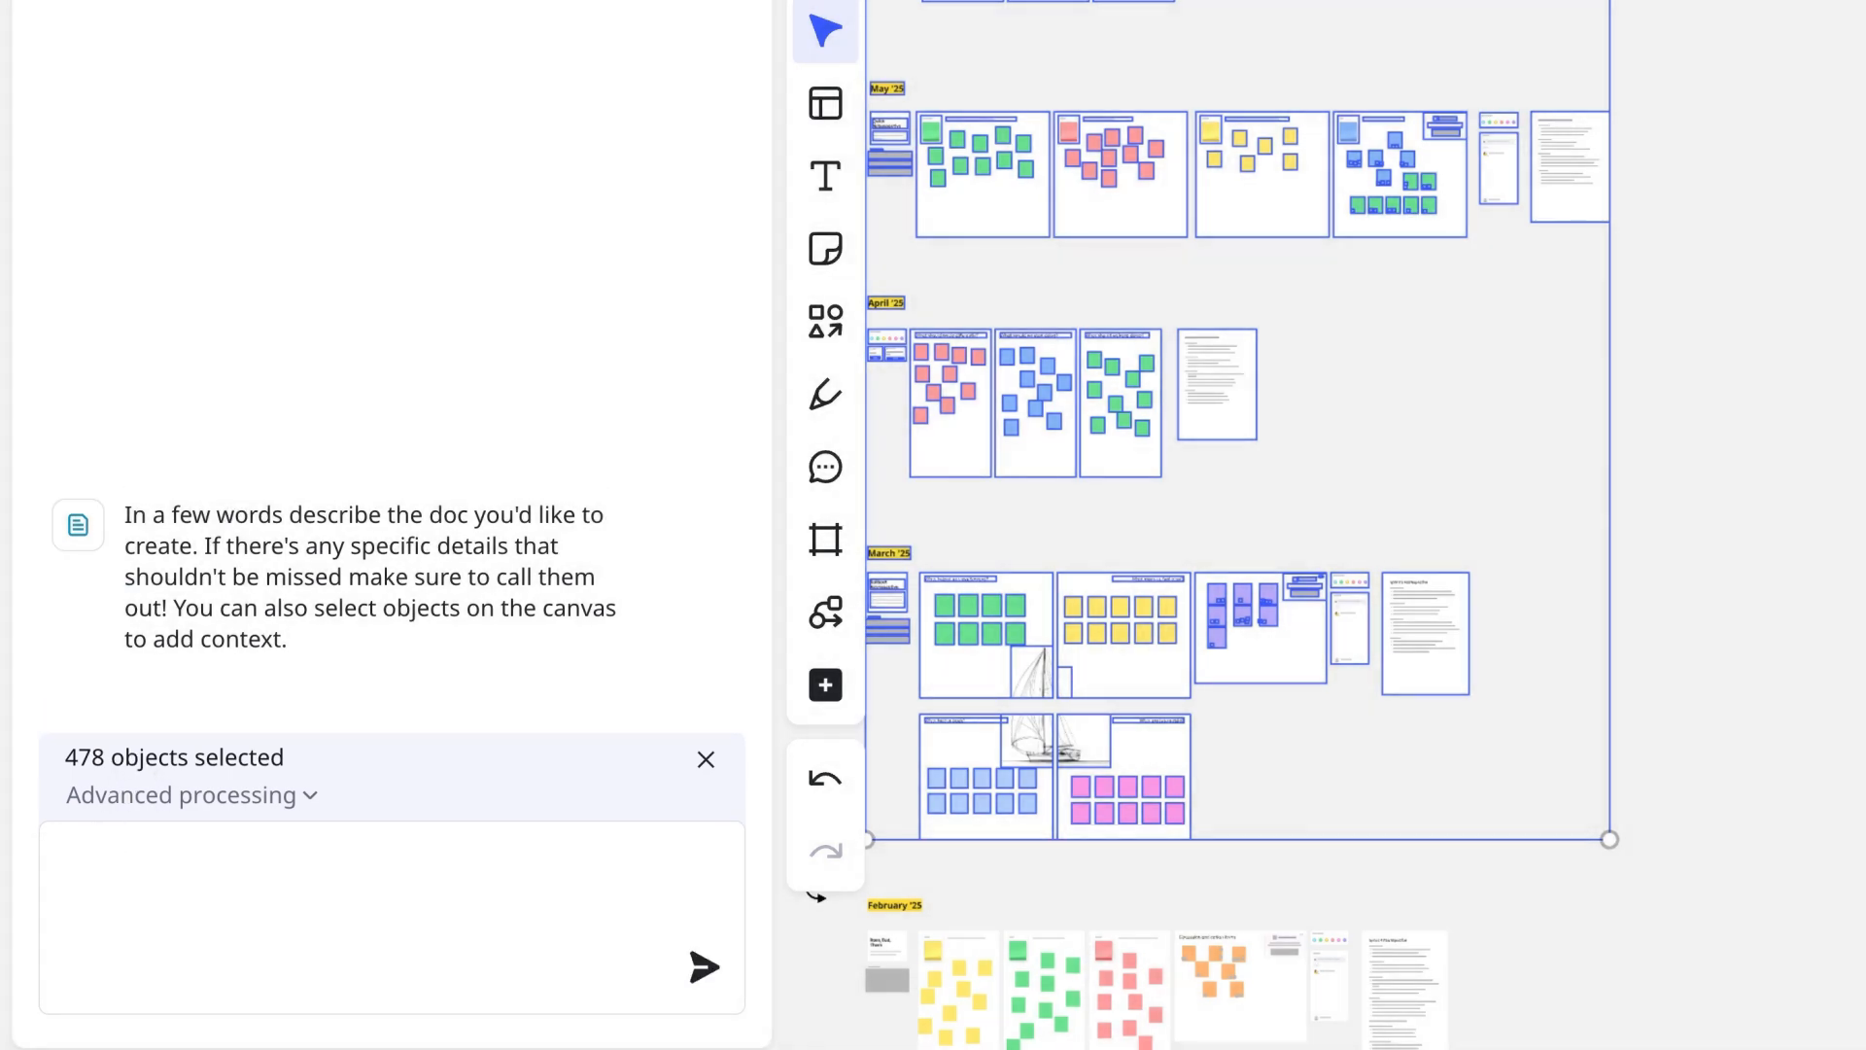
Submit a prompt asking the AI, as agile coach, for successes, improvements, persistent challenges and recommended actions.
type("Acting as an agile coach, create an analysis")
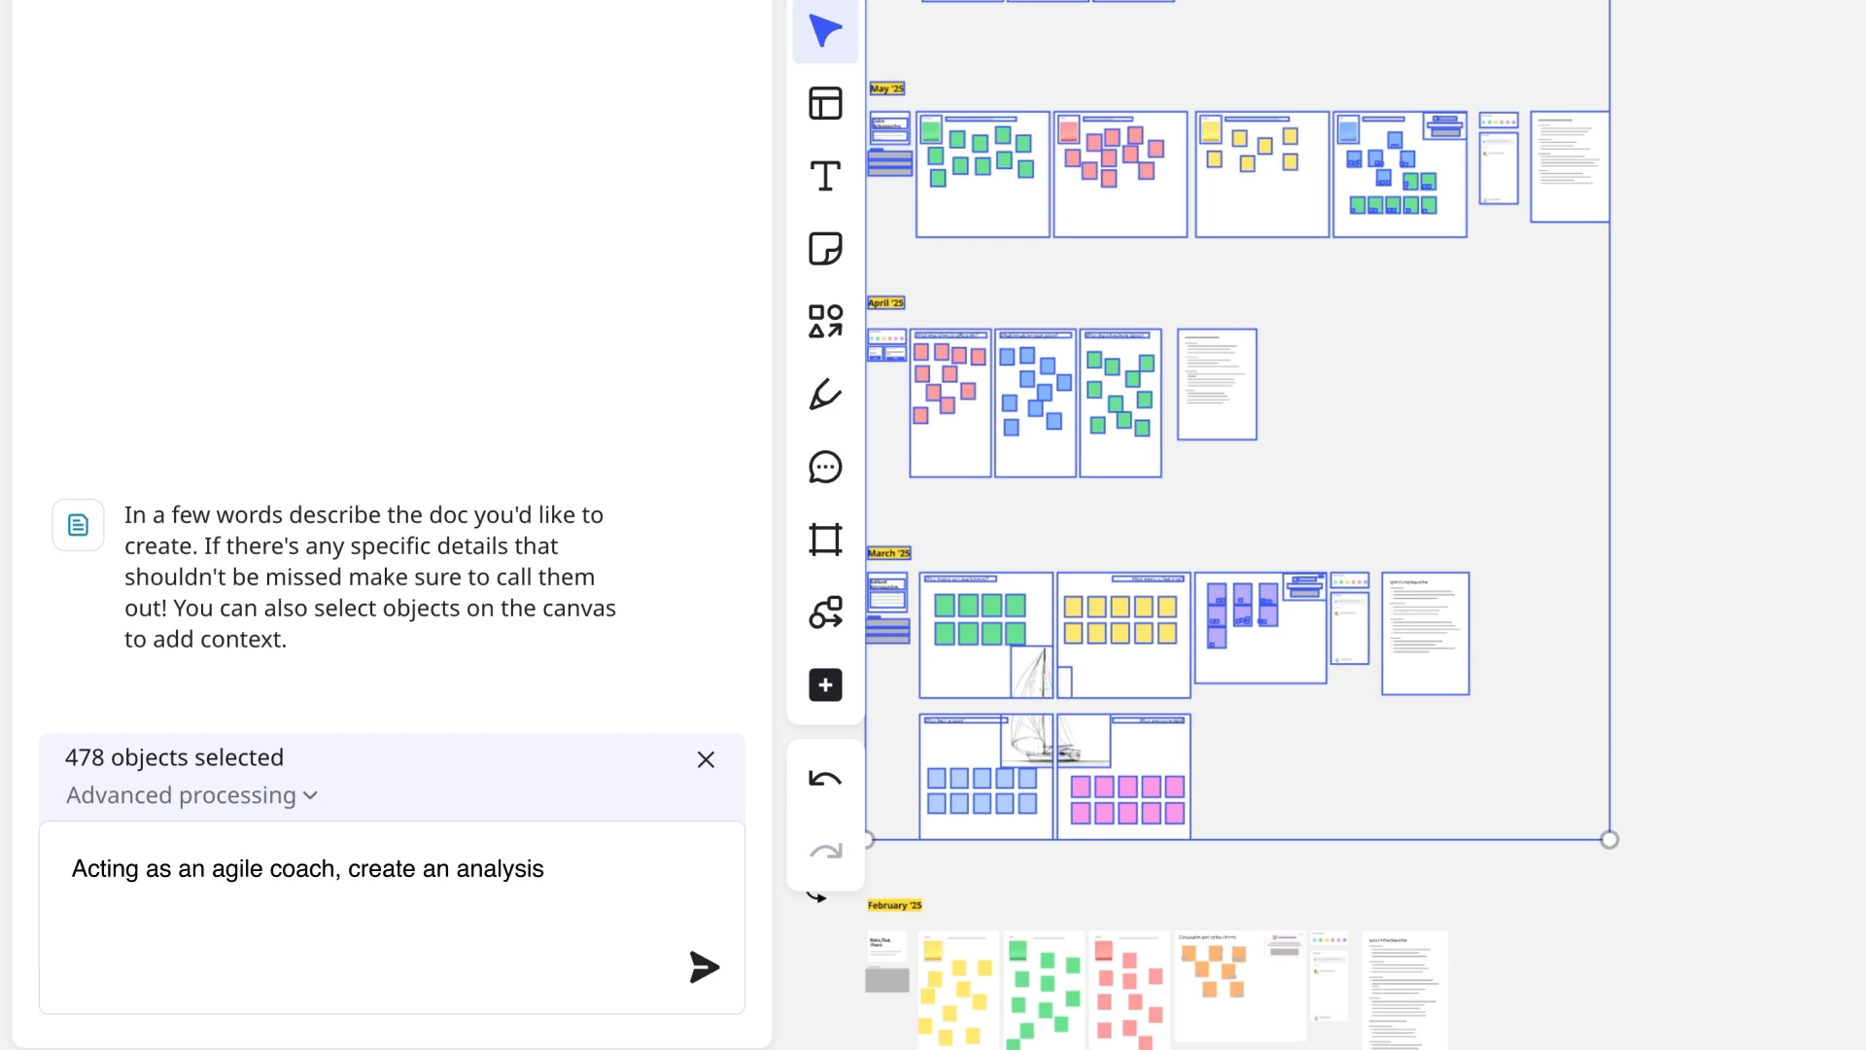
type("document with major succes")
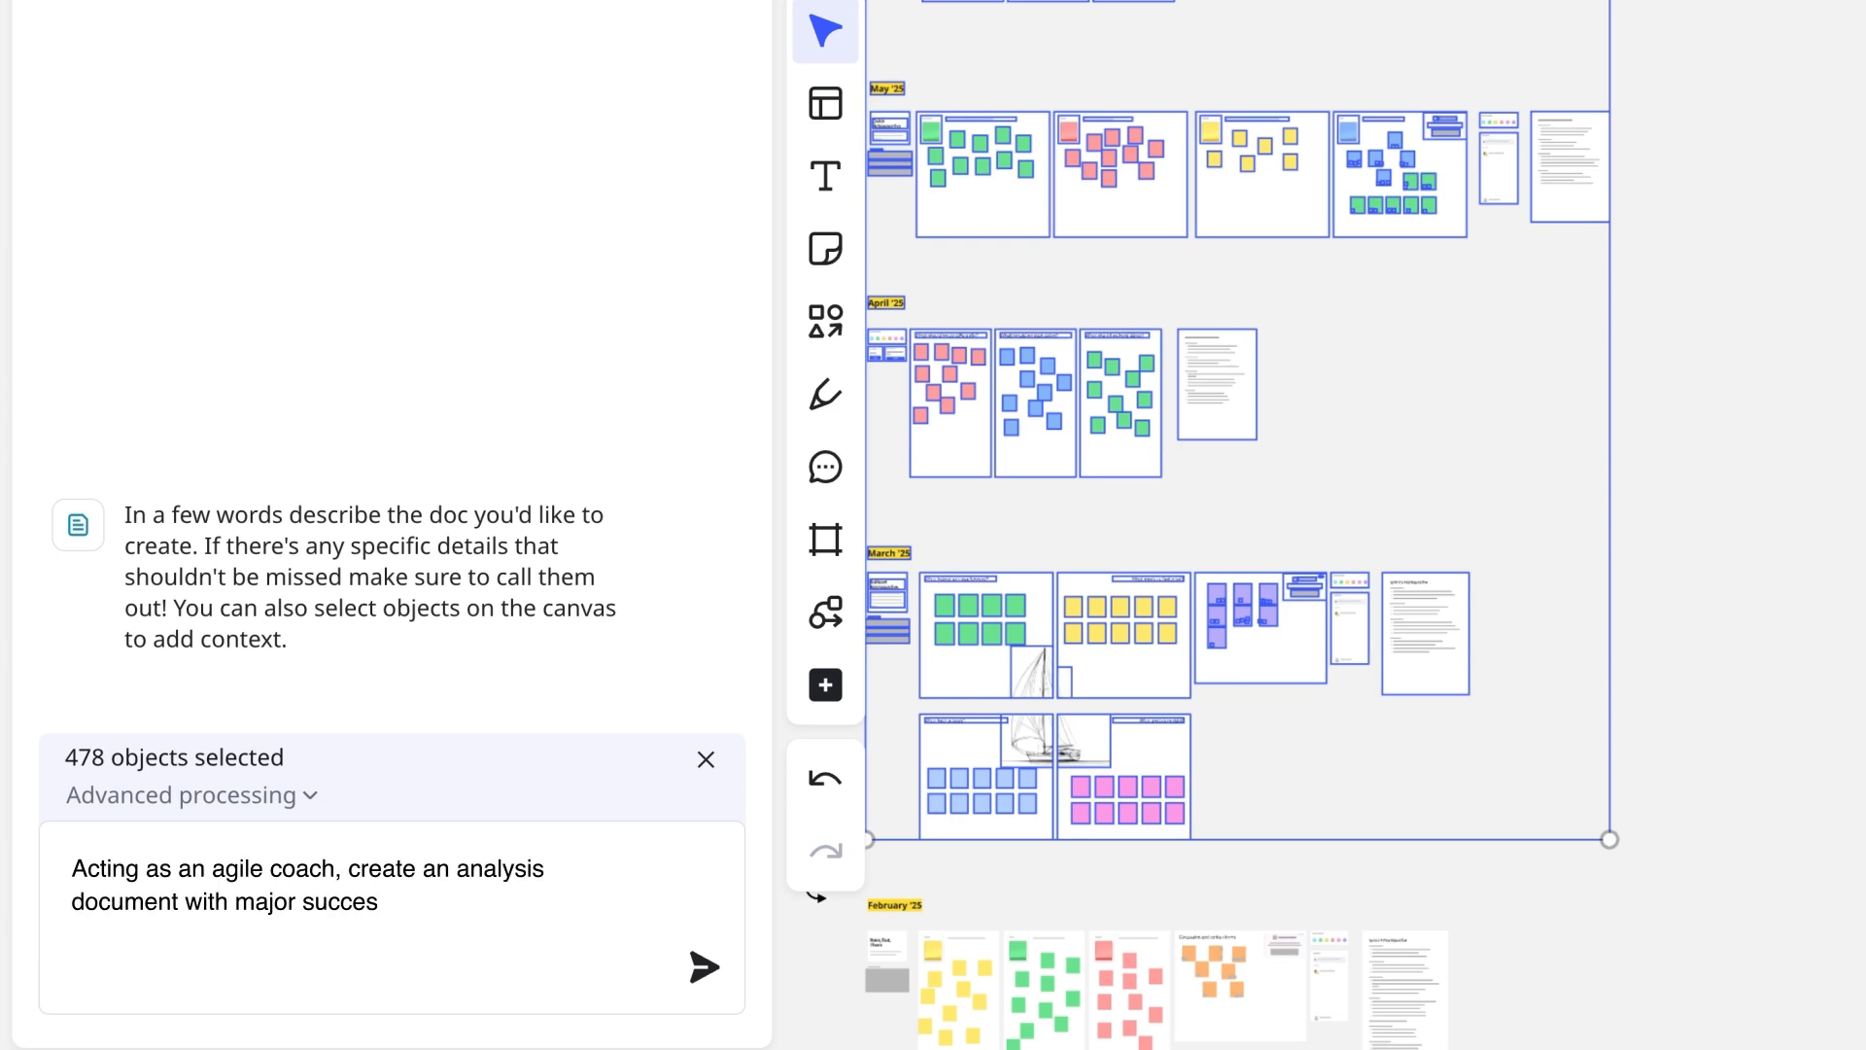
type("ses and improvements over t")
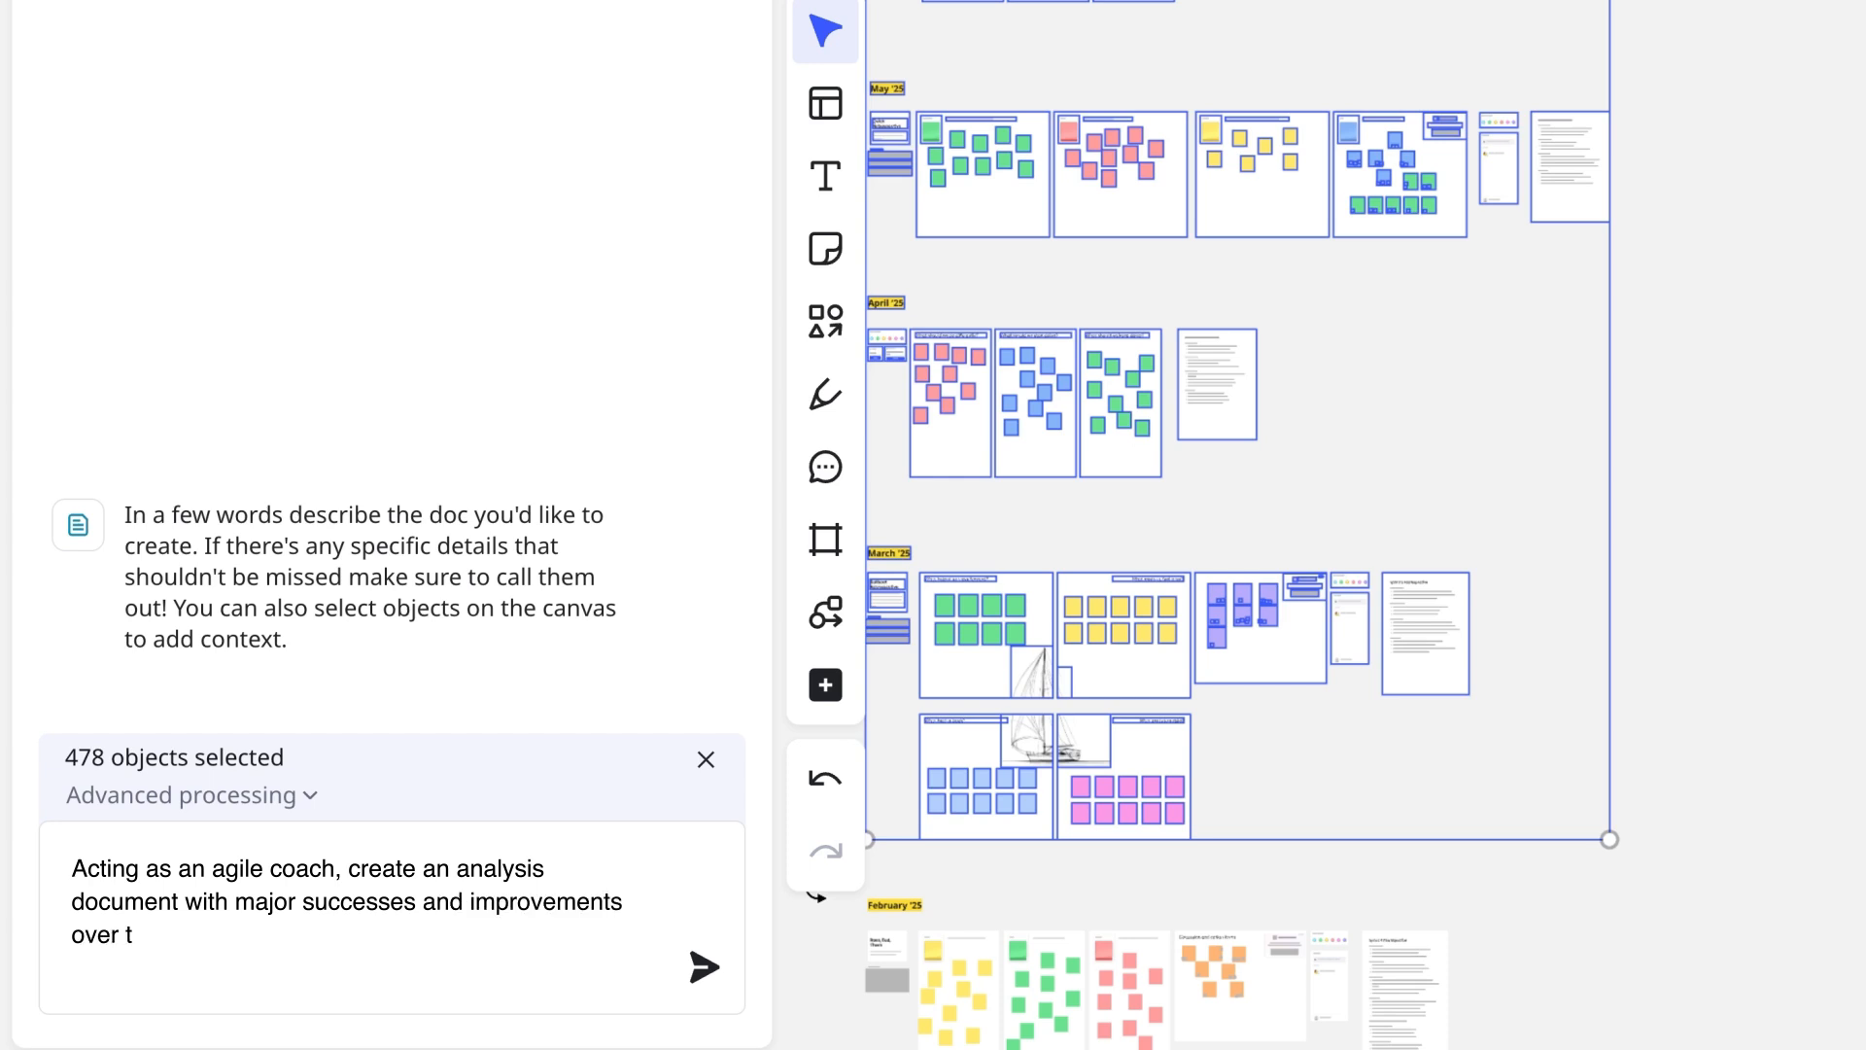
type("ime, persistent challenges")
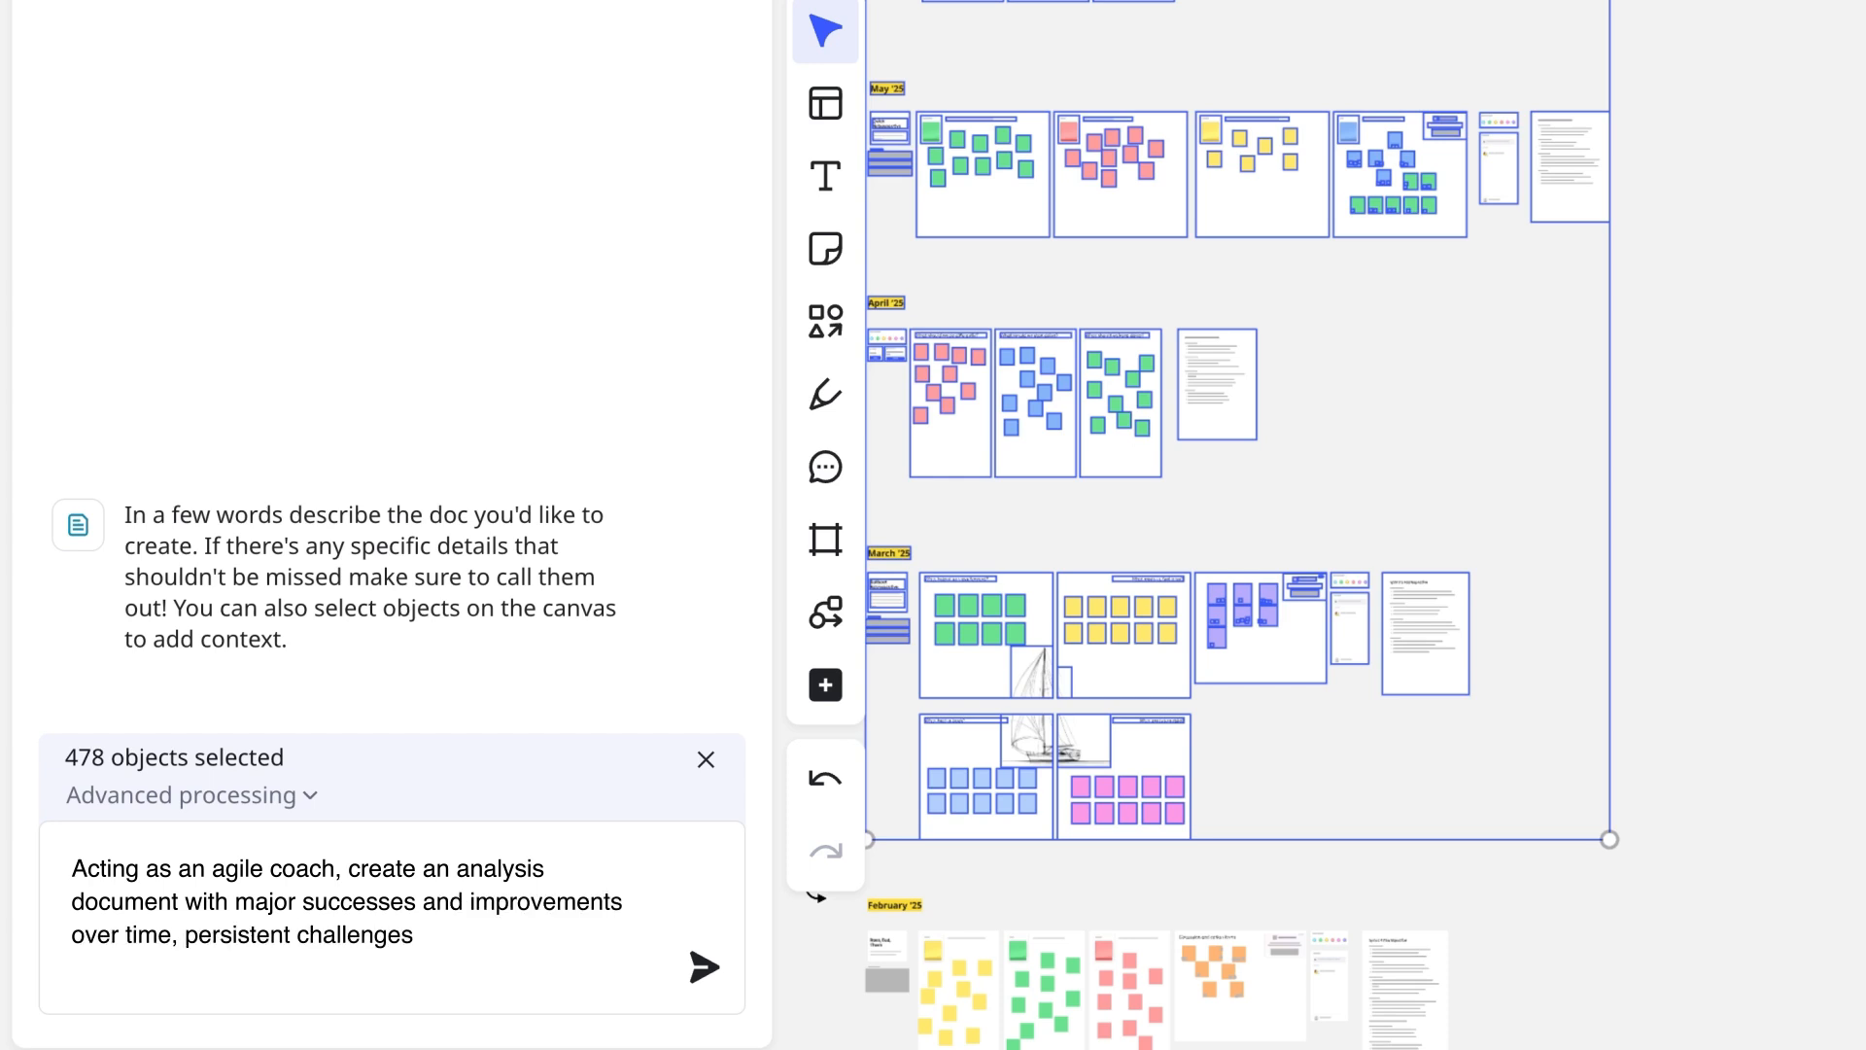
type("needing attention, and recommended action items to ad")
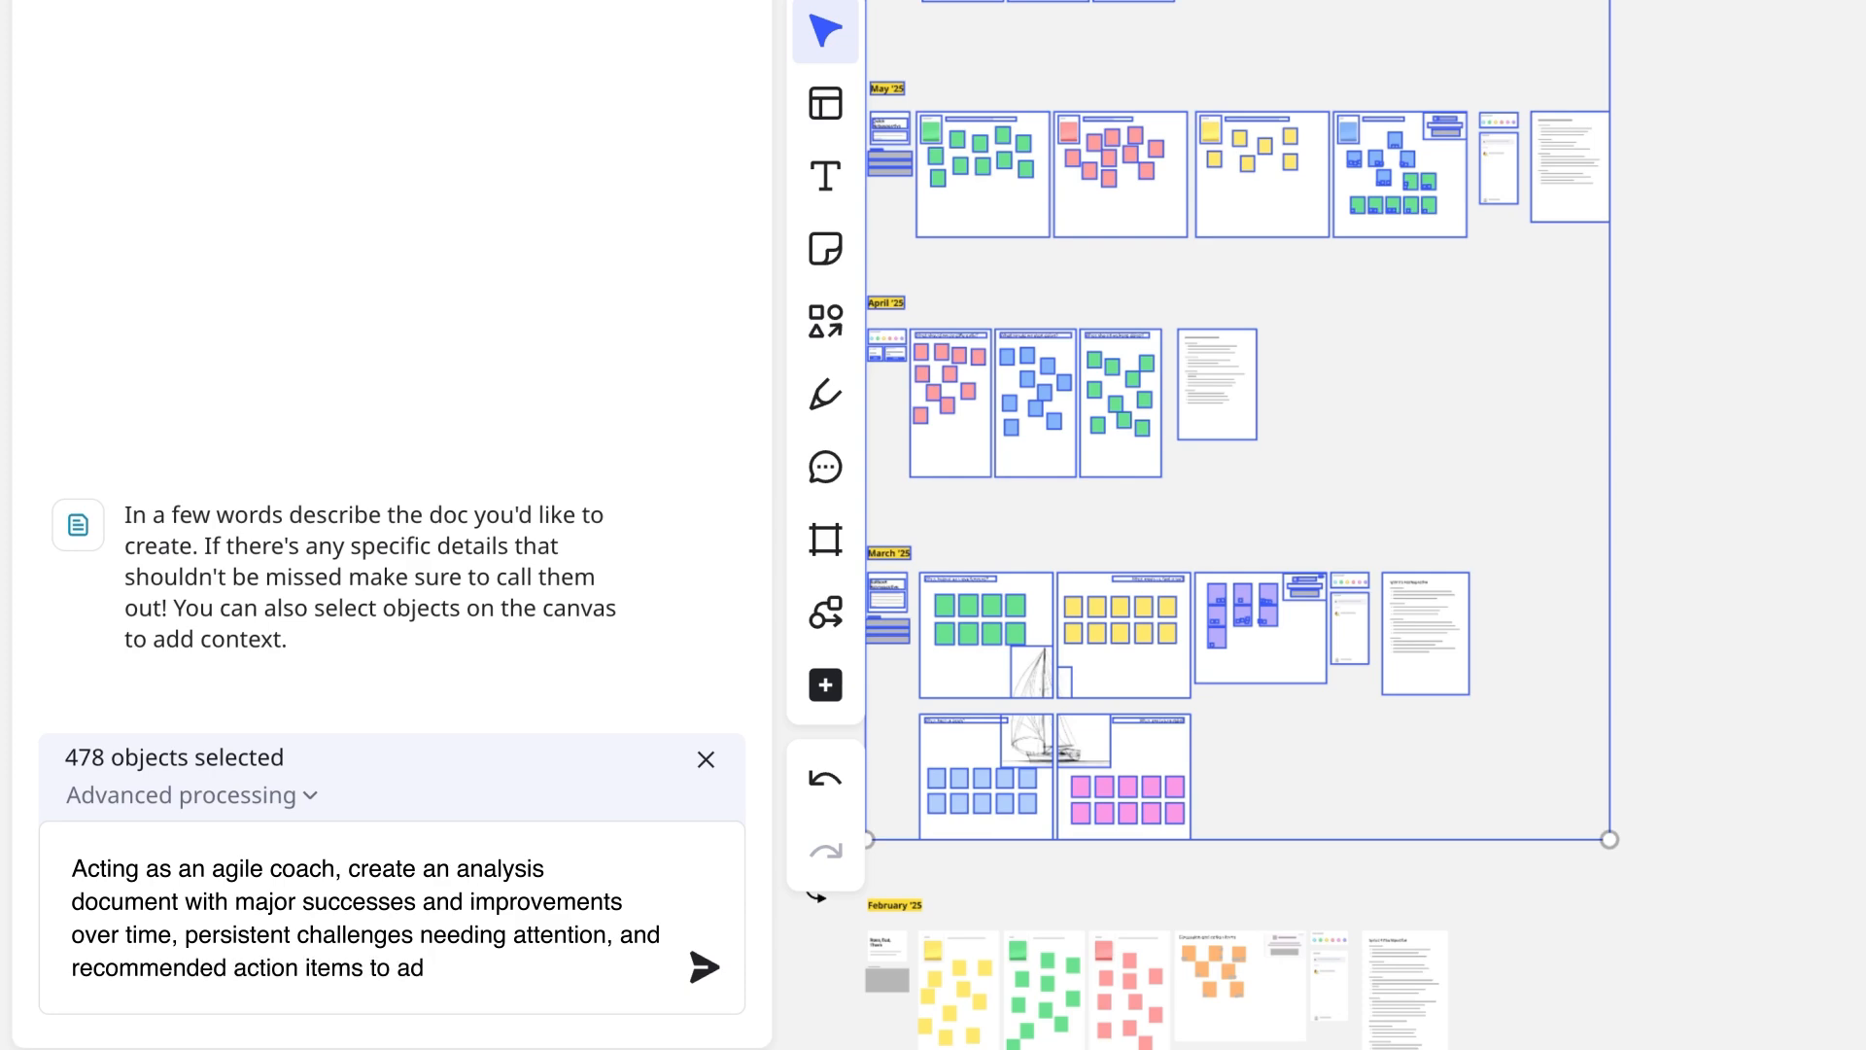
left_click(702, 966)
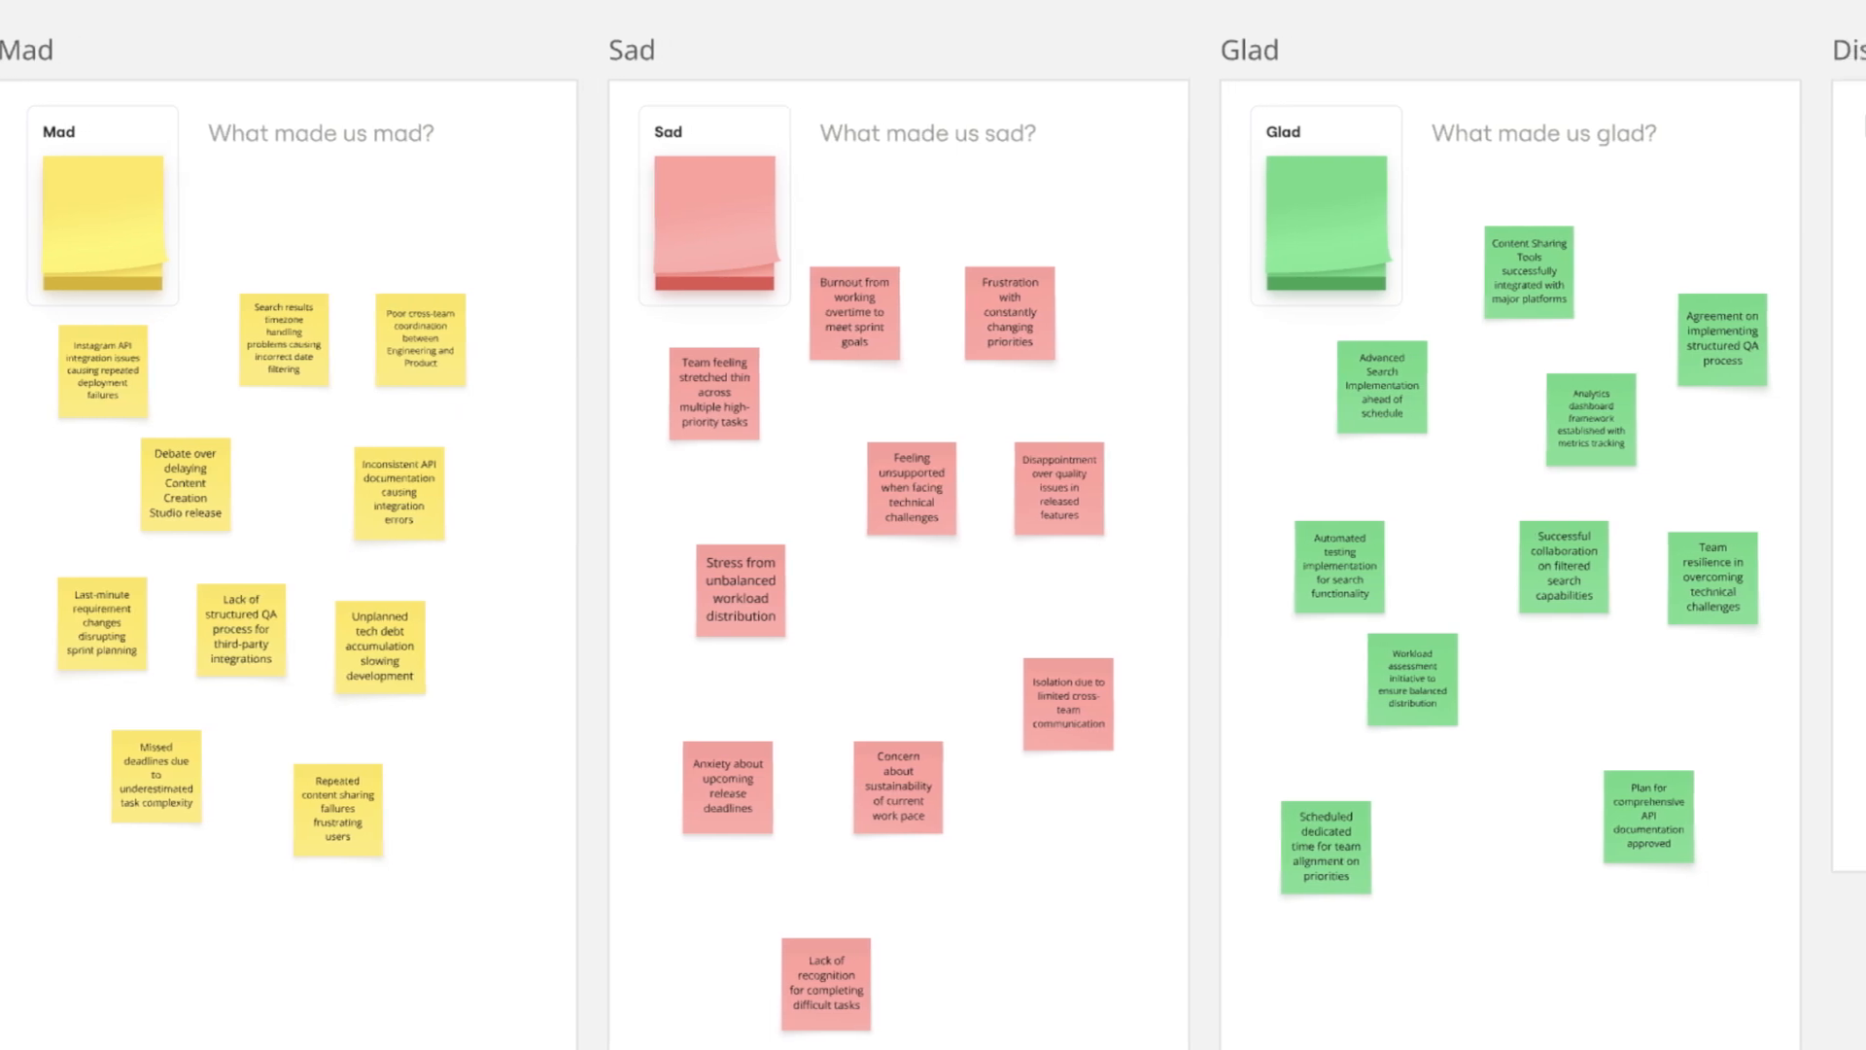
Scroll through the generated 'Agile Team Progress Analysis: March - August 2025' doc preview.
scroll("right", 3)
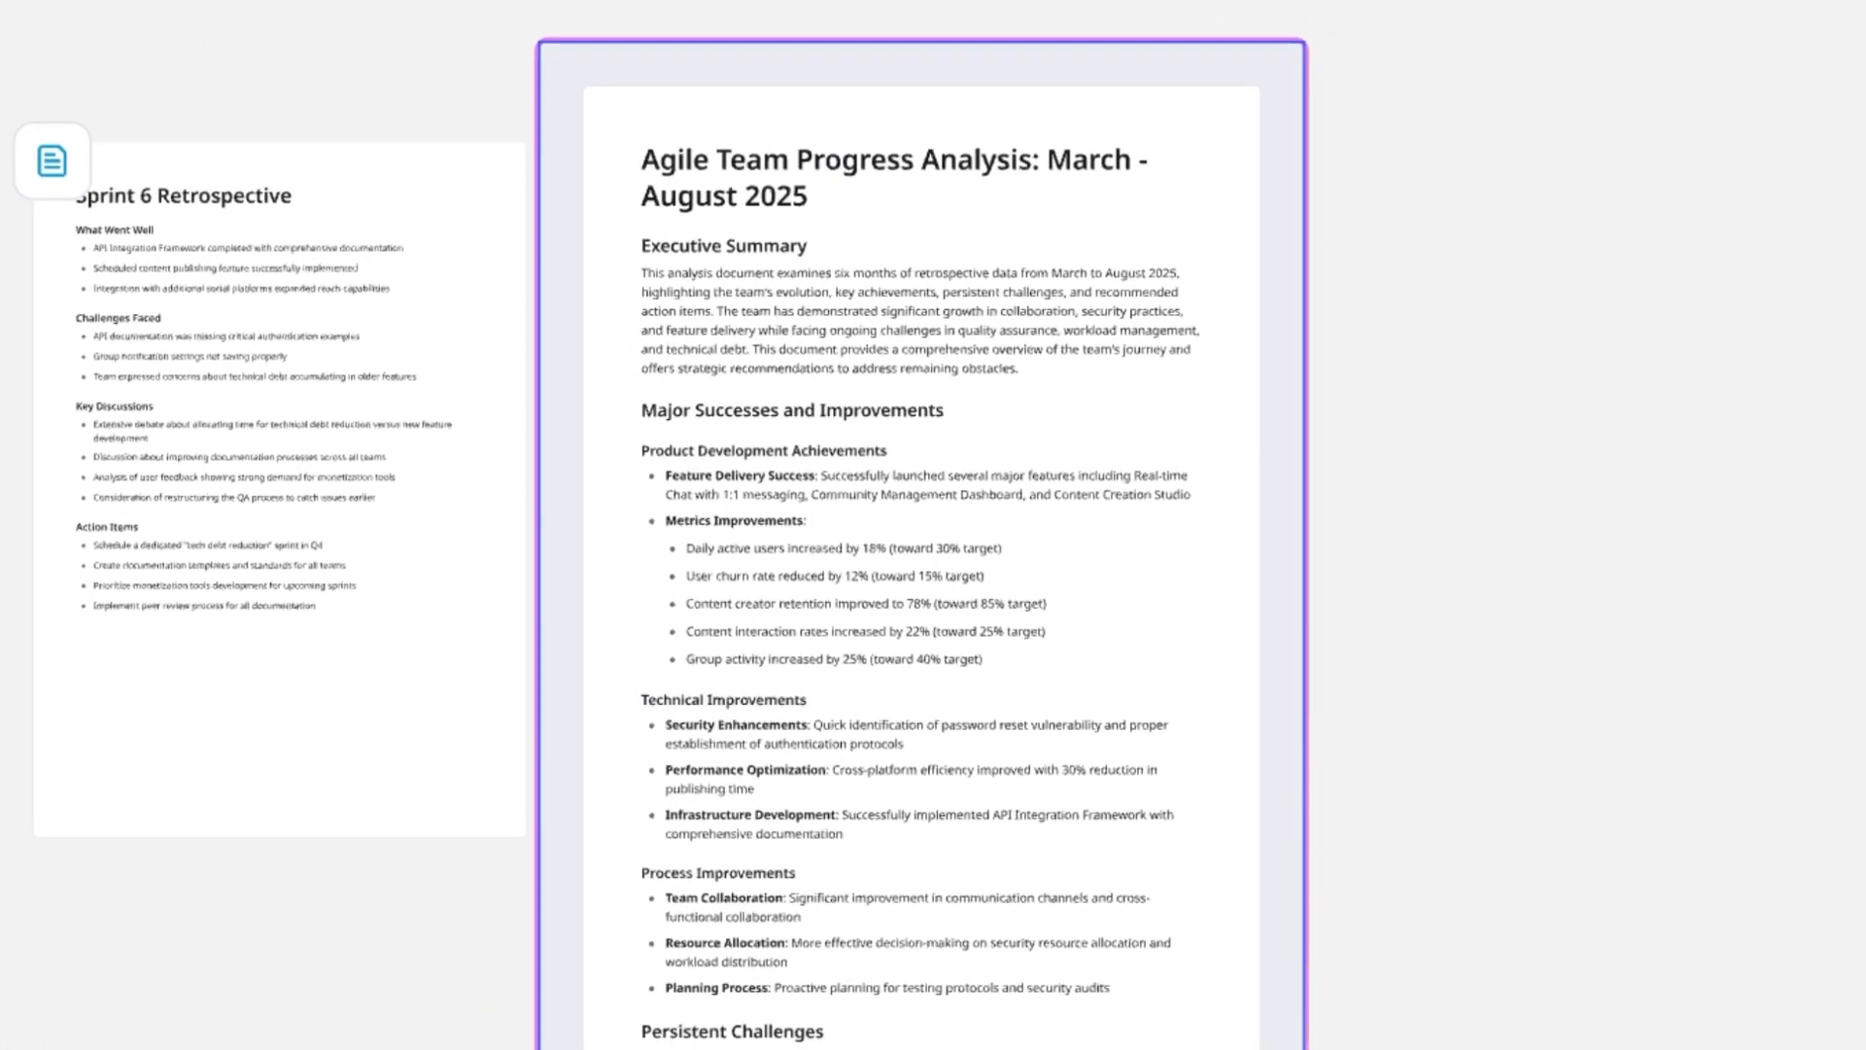
scroll("down", 3)
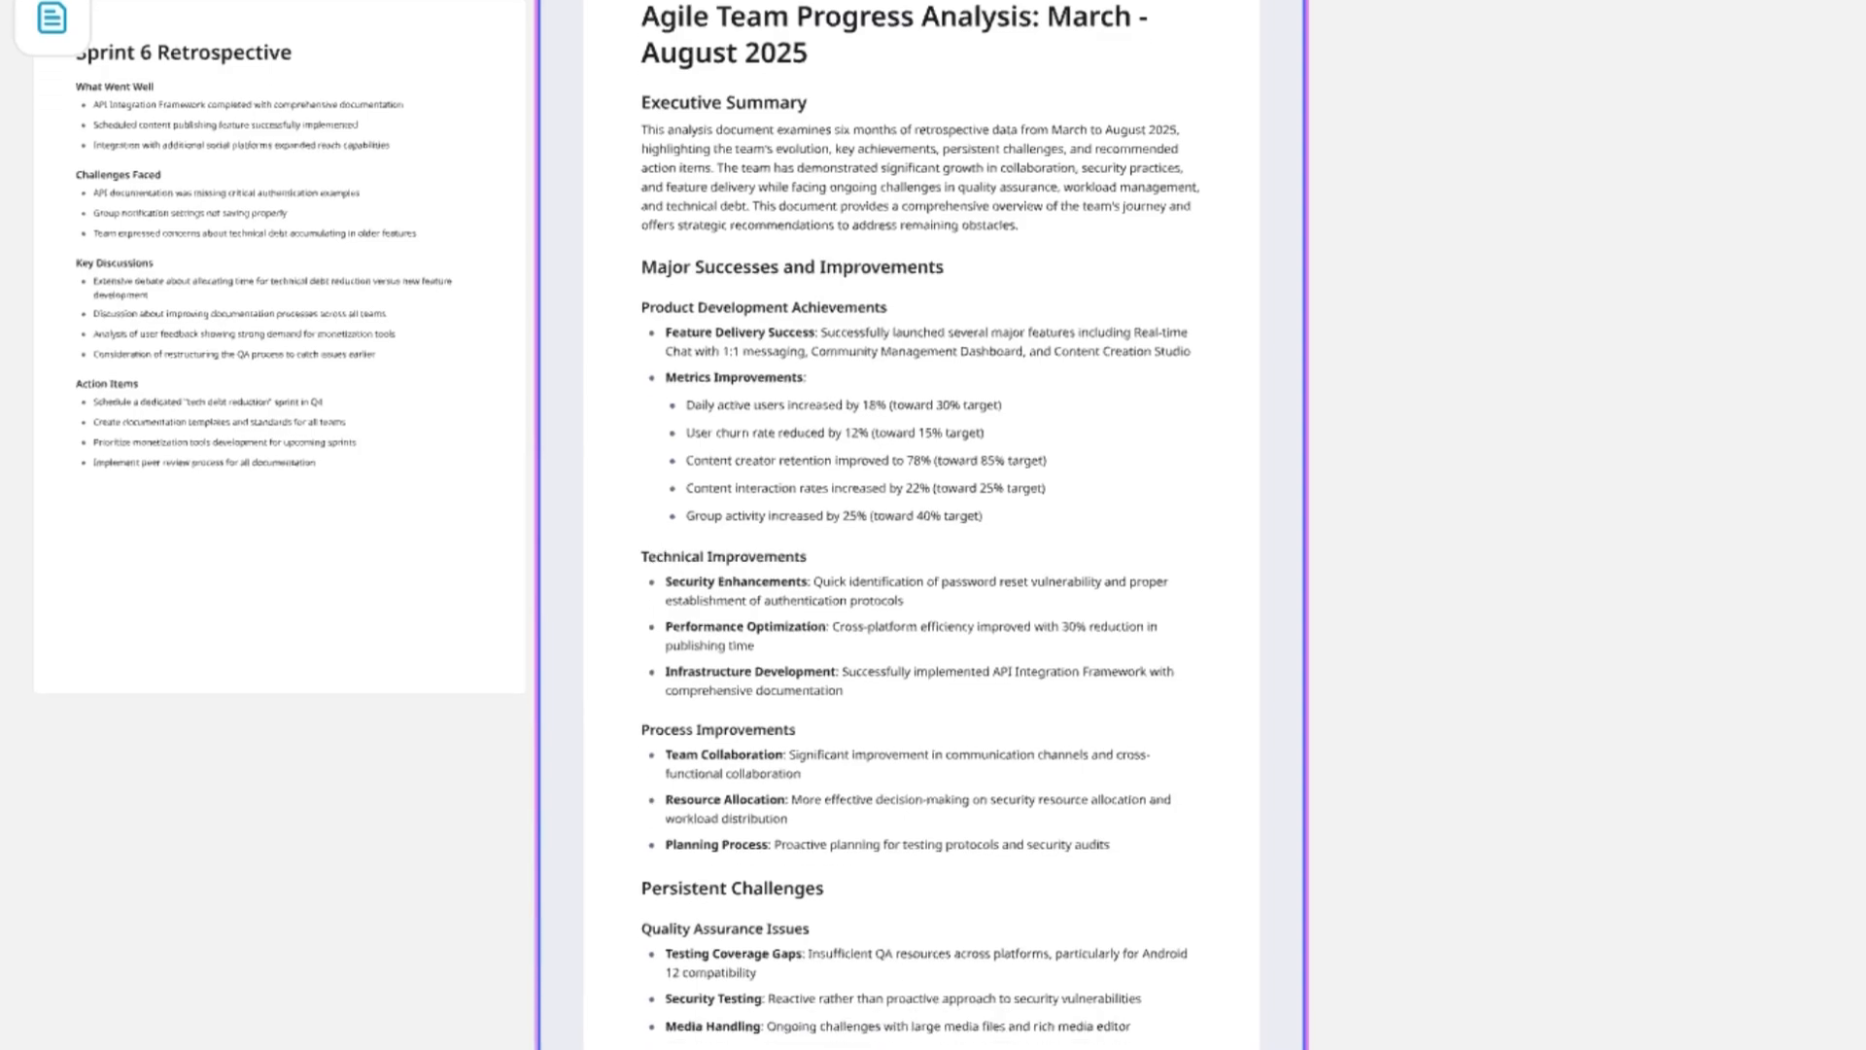
scroll("down", 3)
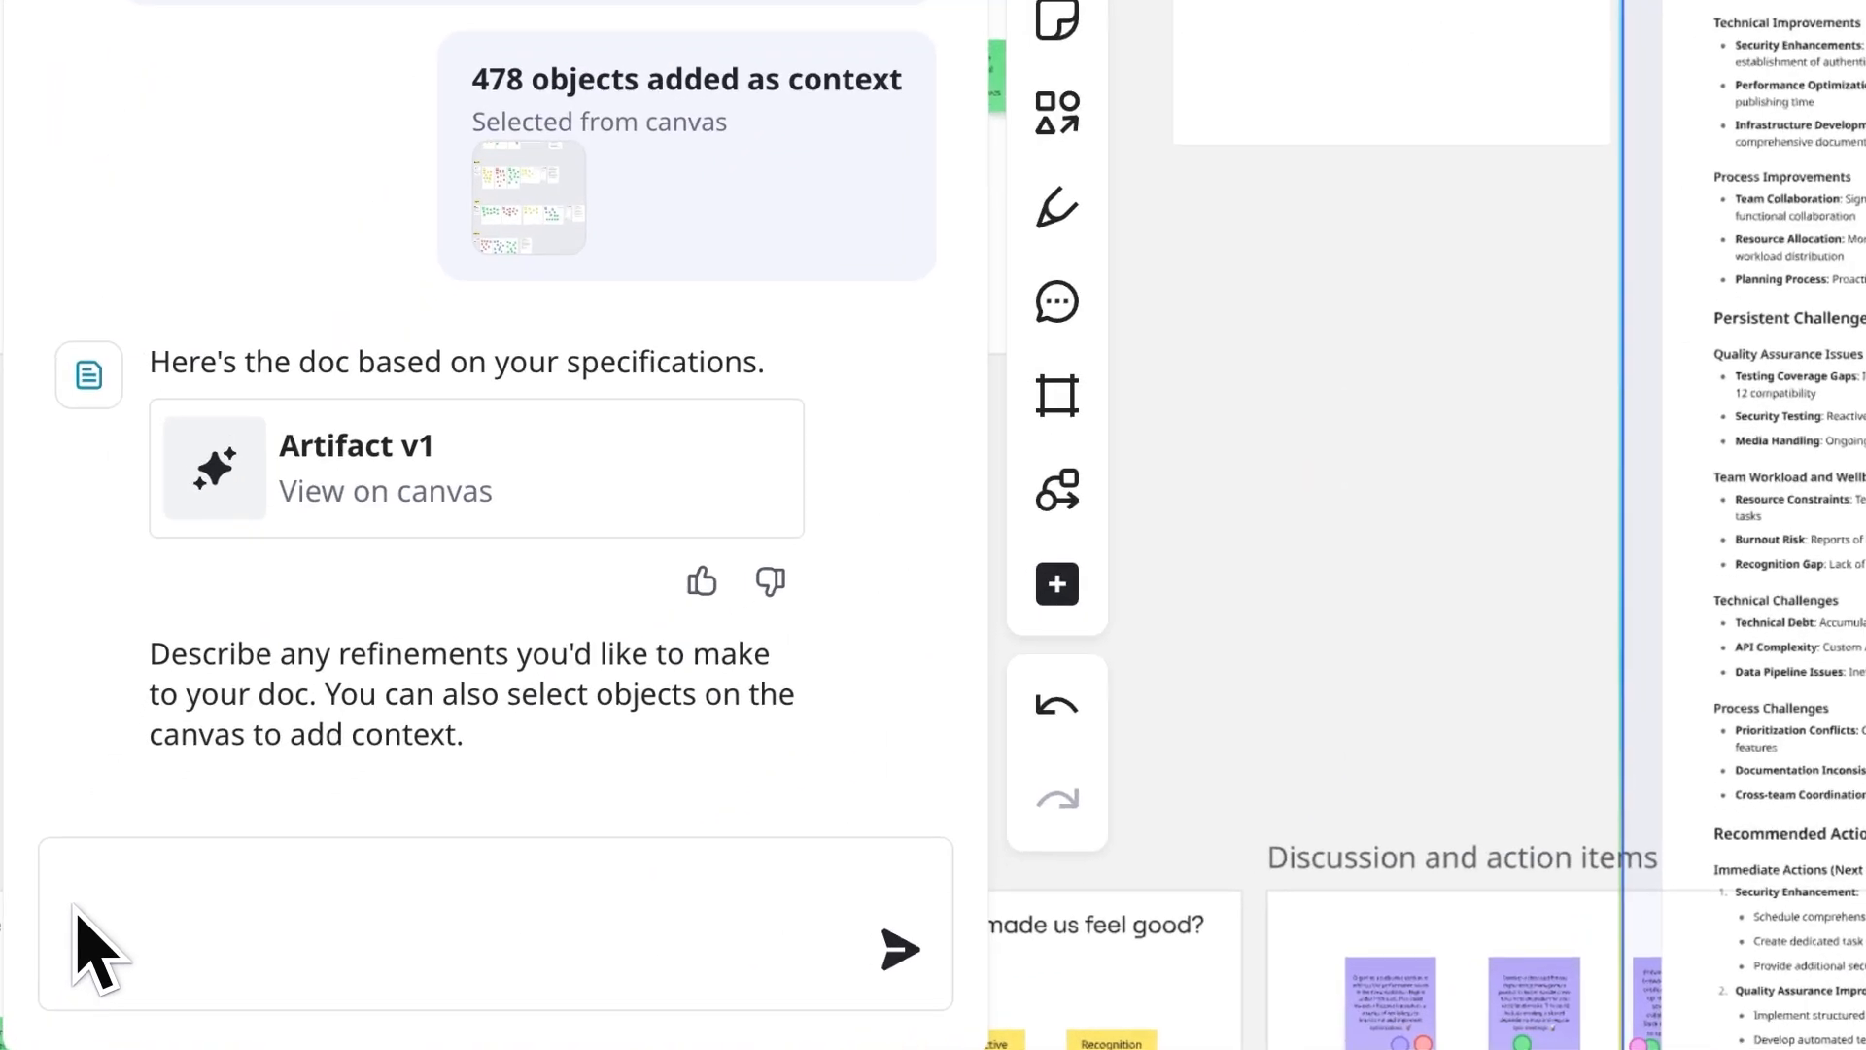
Request 'Please include specific examples for each insight in the report', producing doc version 2.
type("Please include specific exampl")
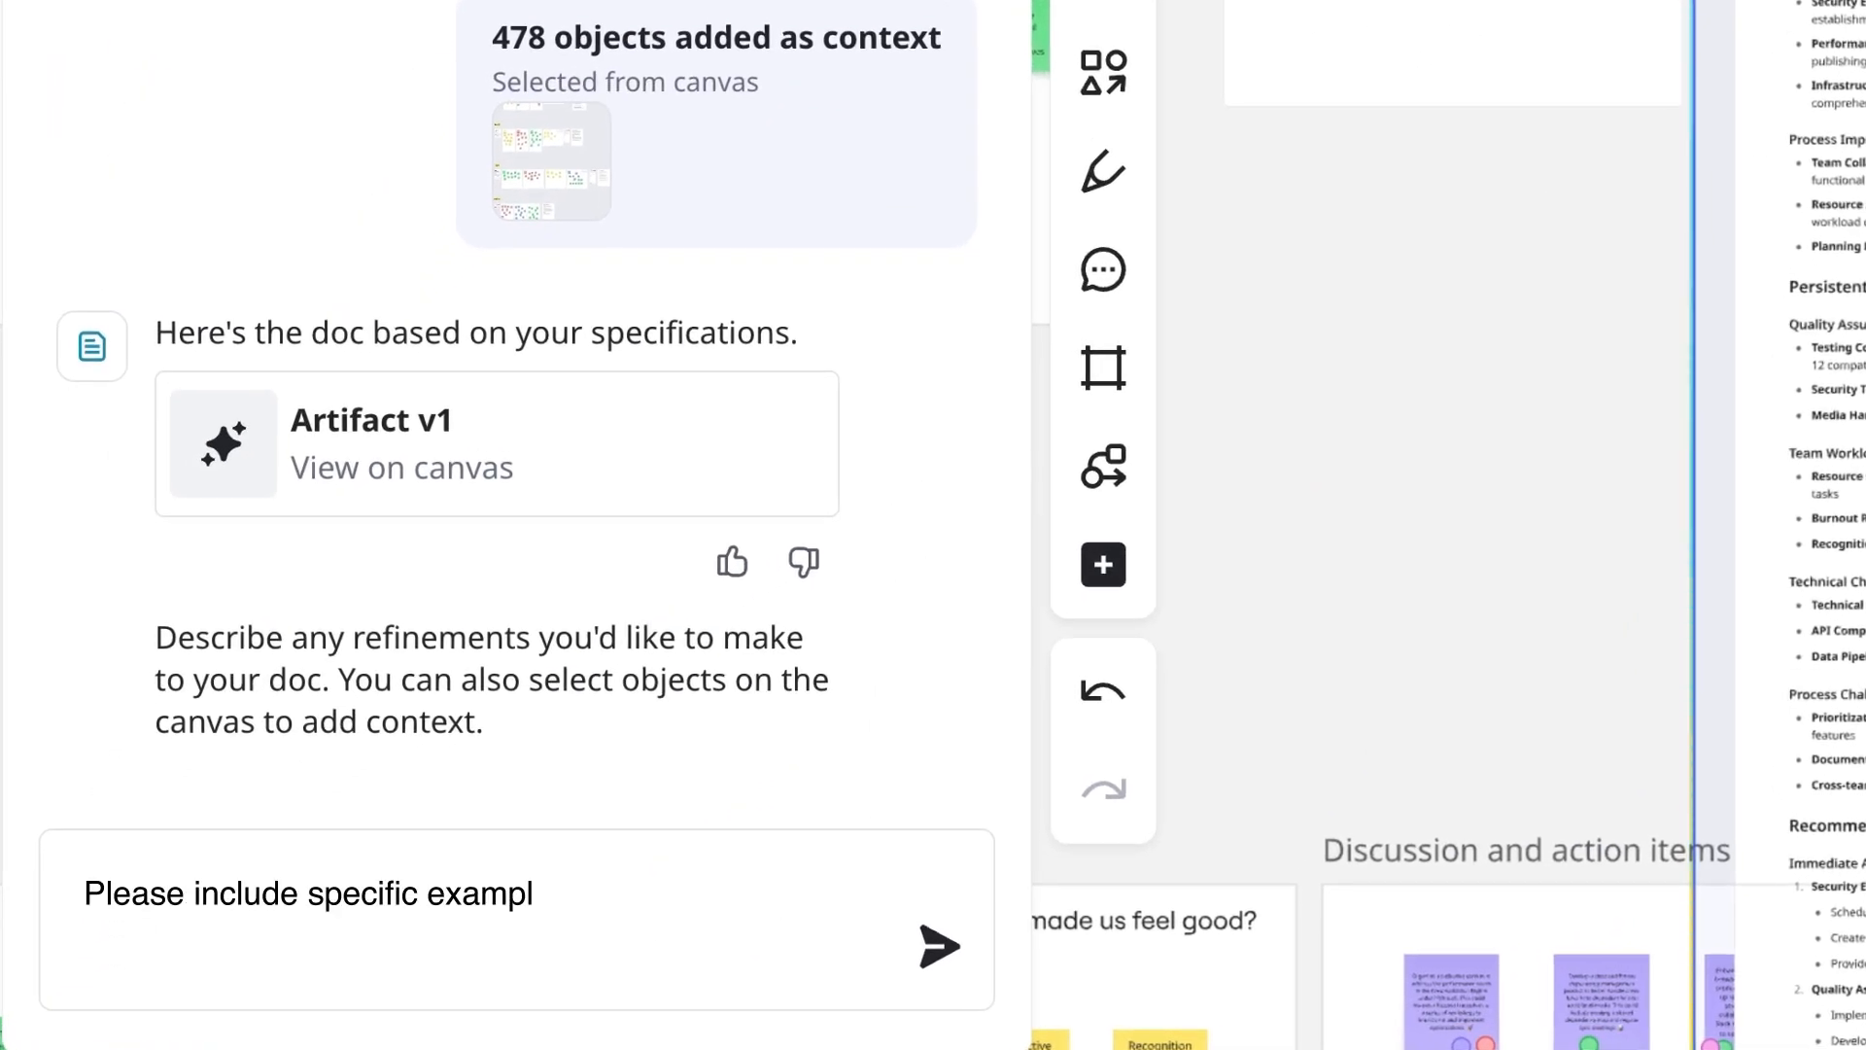
type("es for each insight in the report")
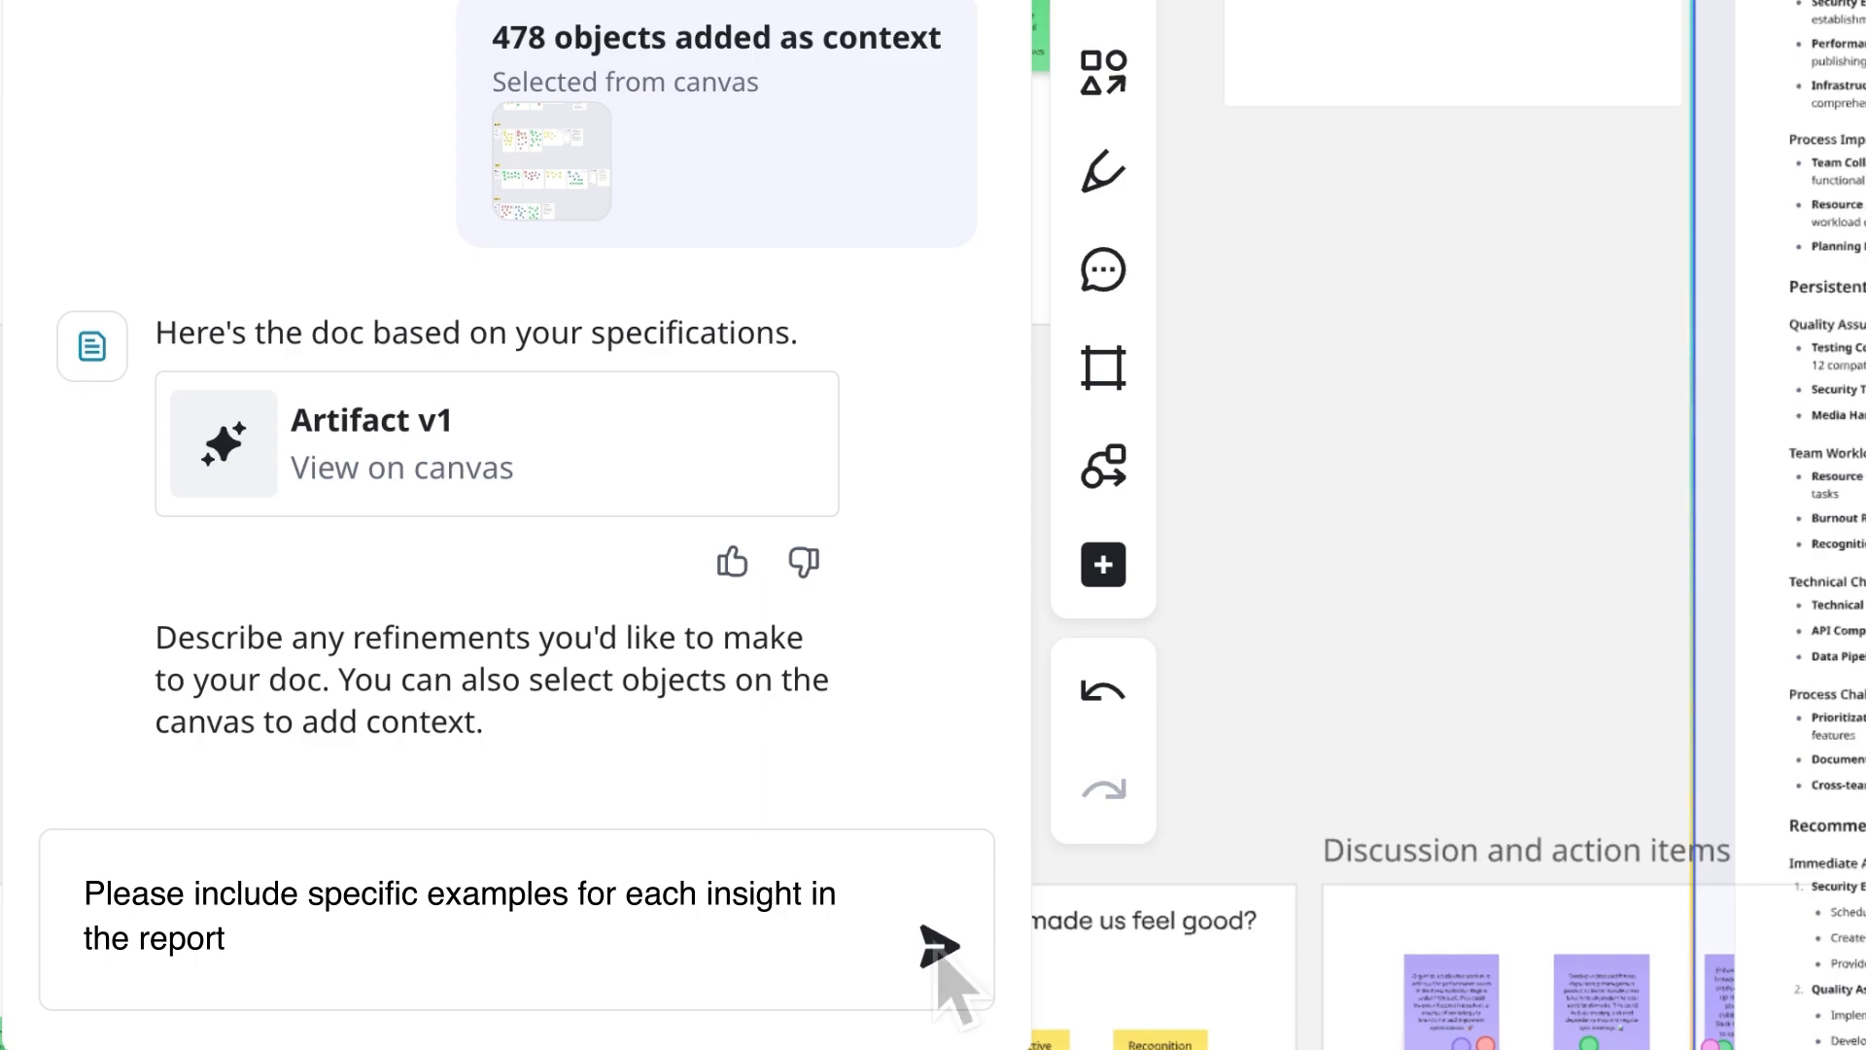
left_click(939, 945)
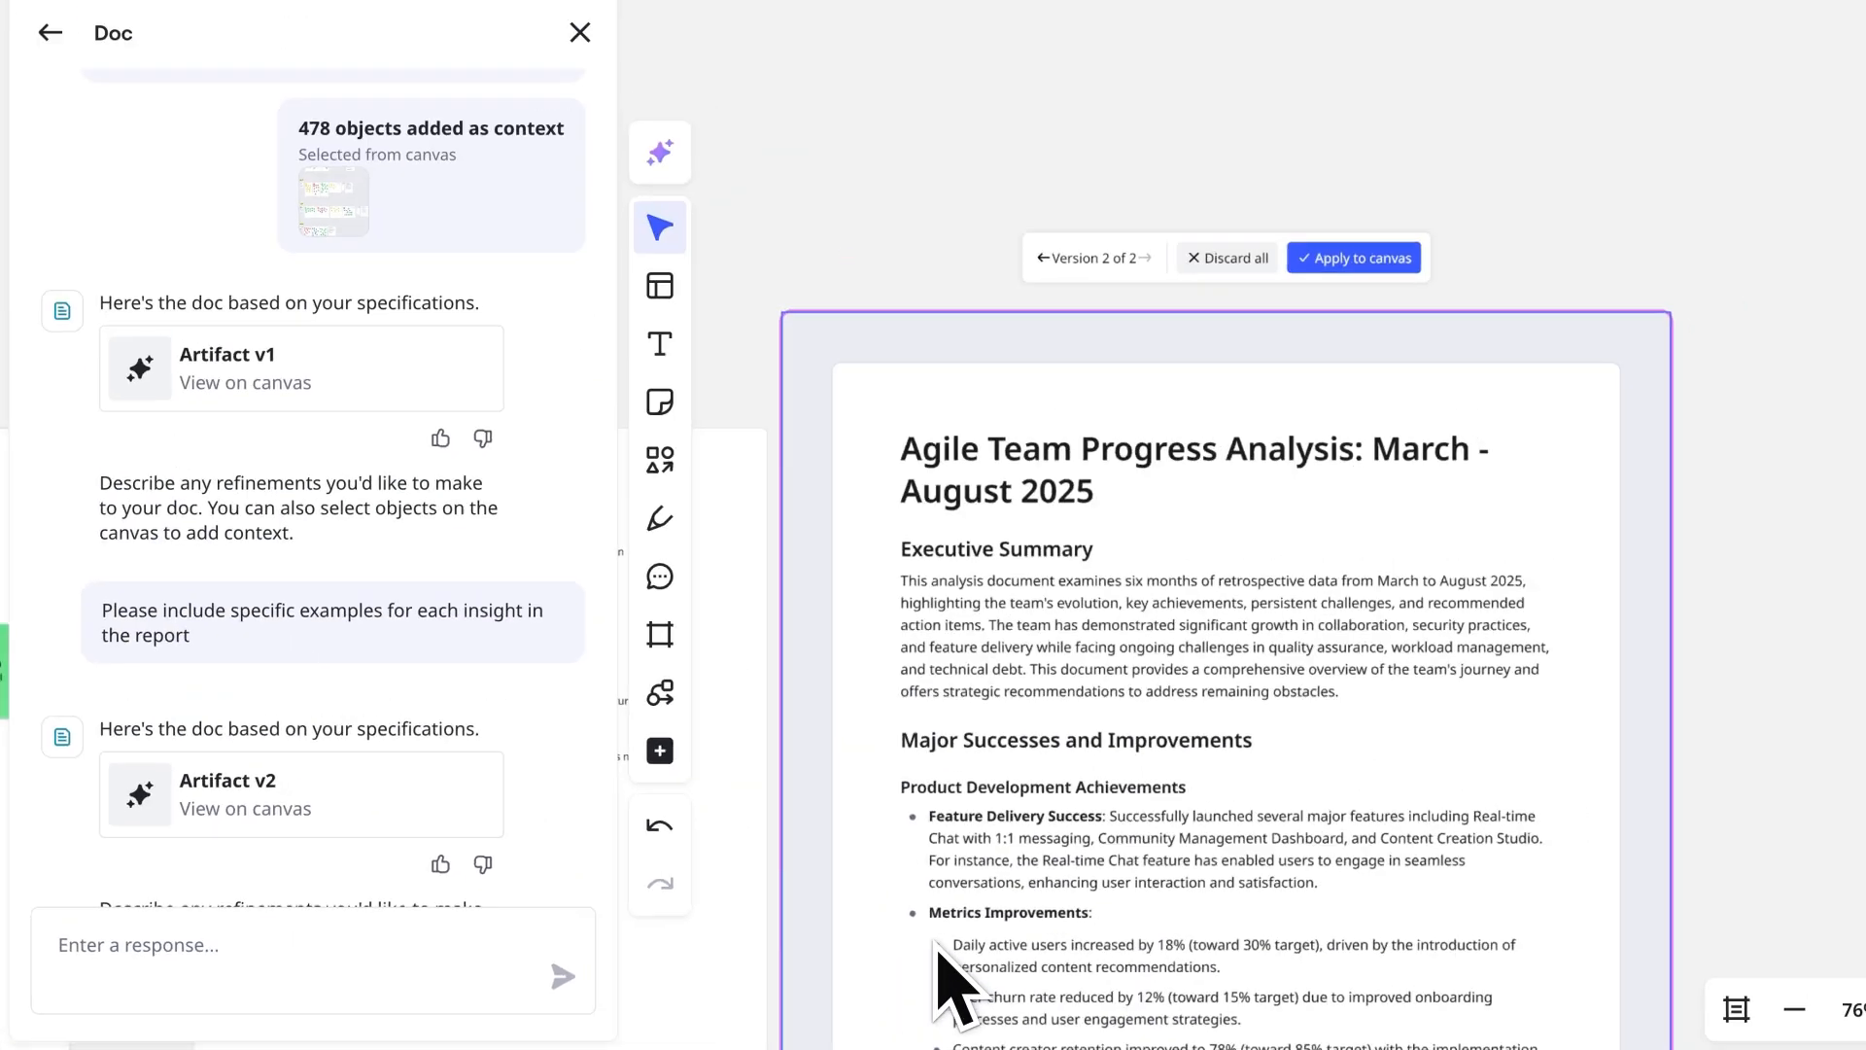
View version 1 of the analysis doc, then return to the example-enriched version 2.
left_click(1046, 257)
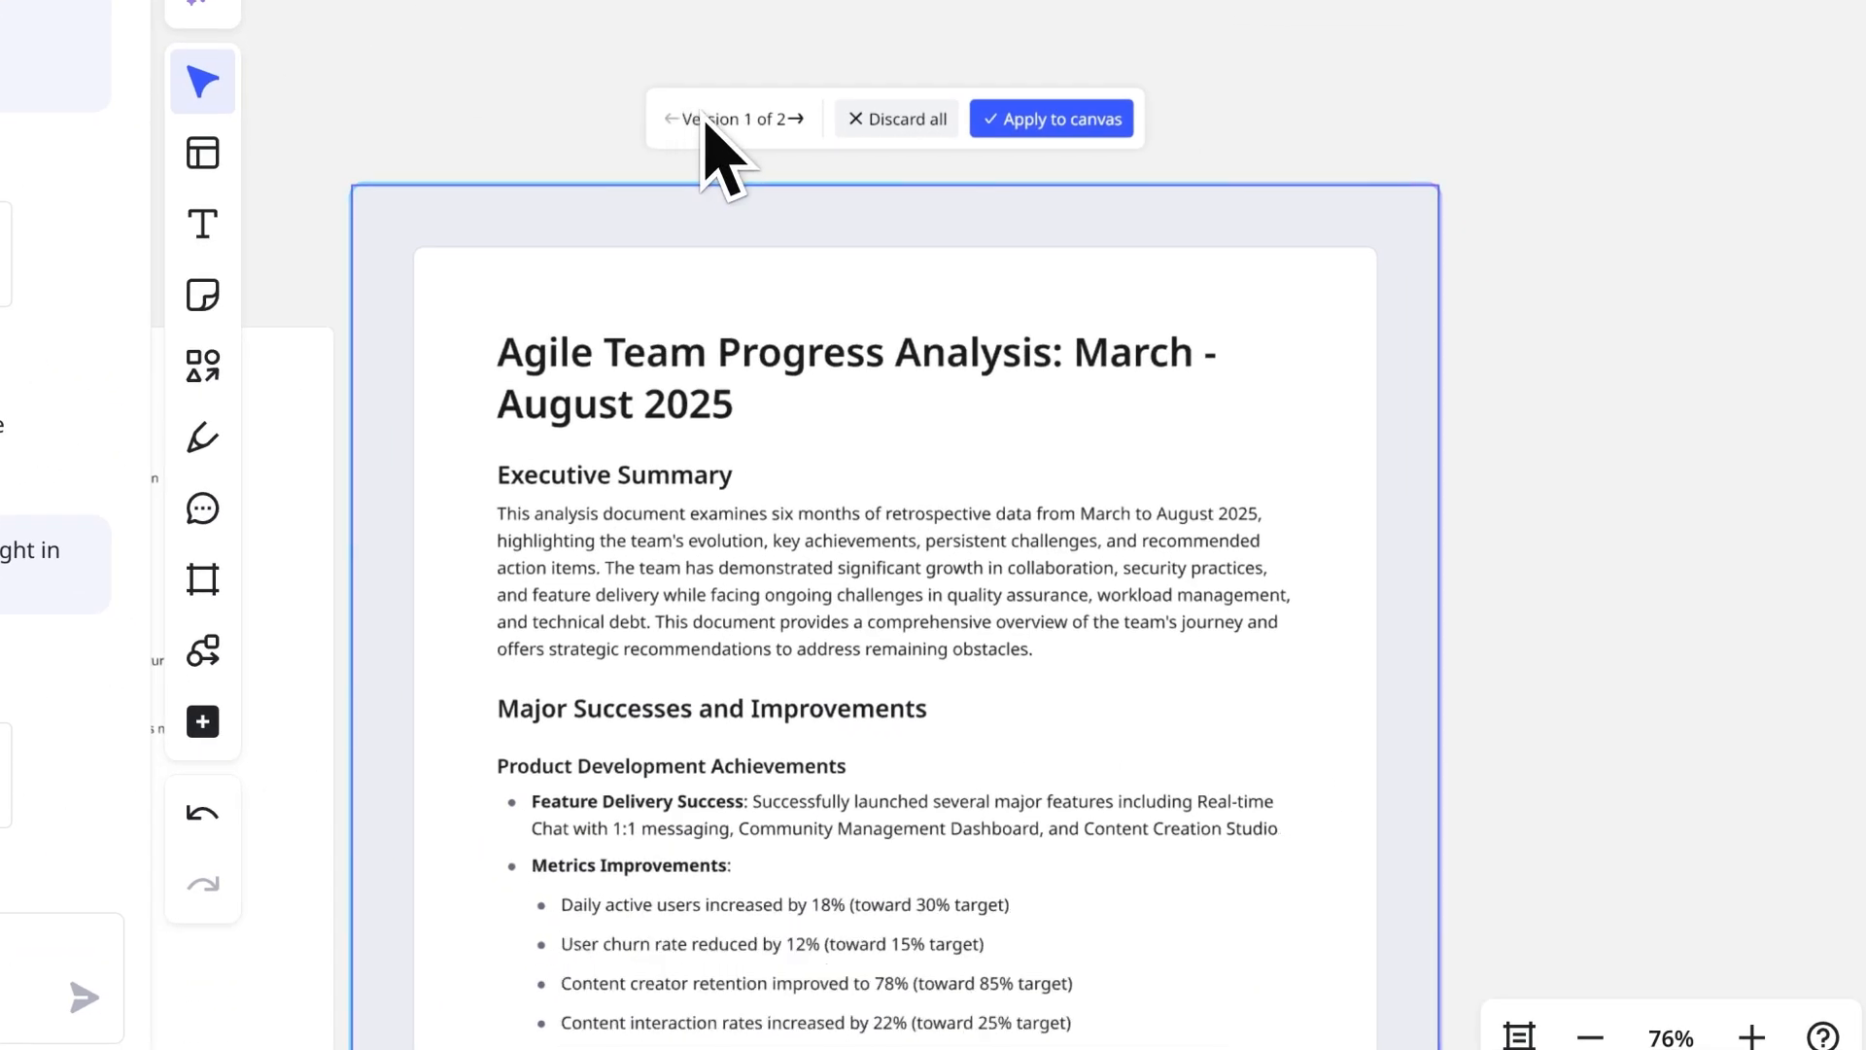
left_click(797, 118)
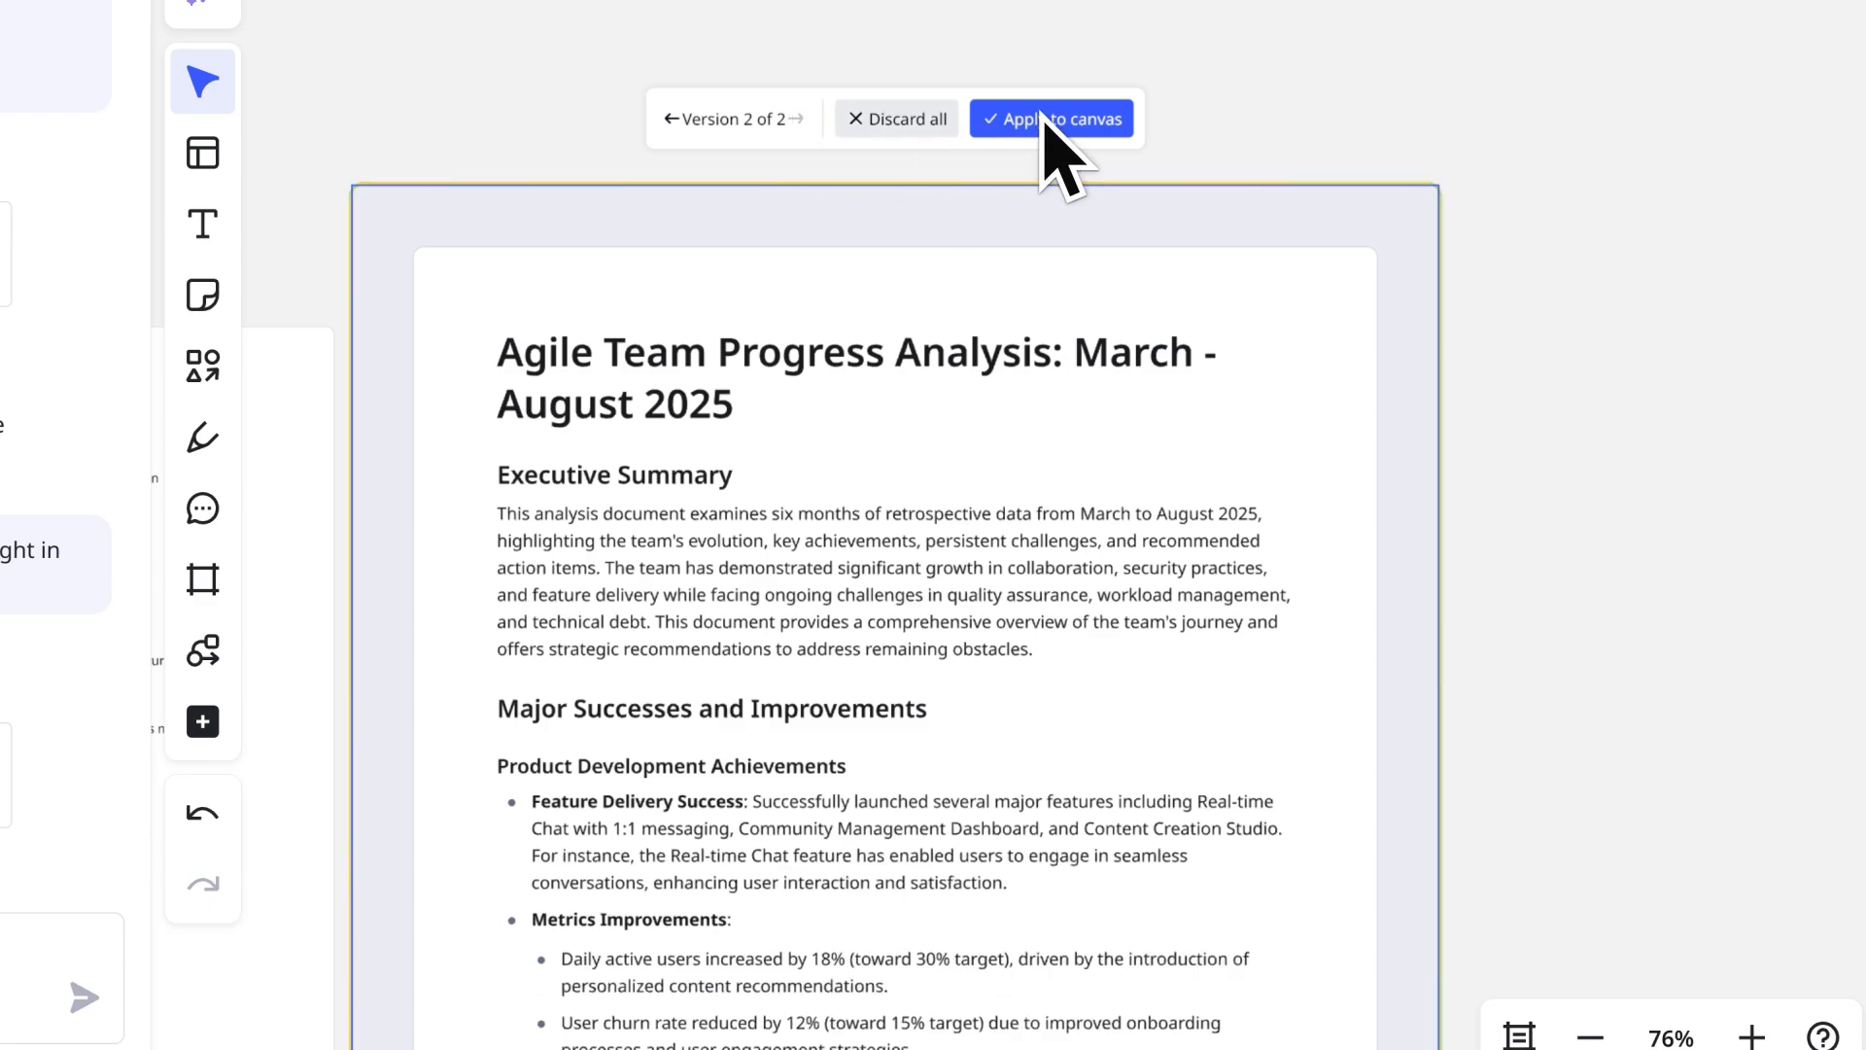